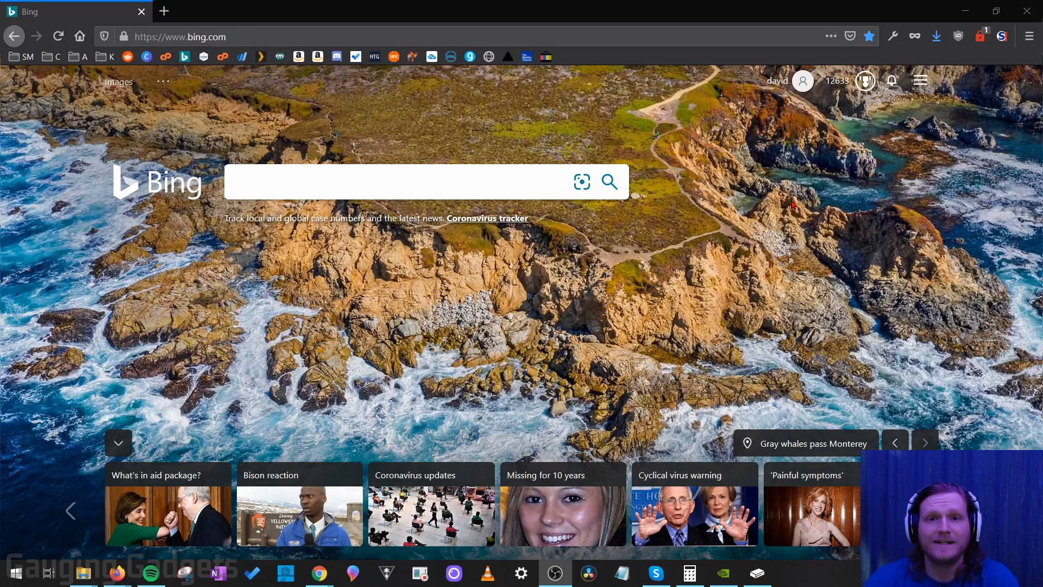
pyautogui.moveTo(736, 222)
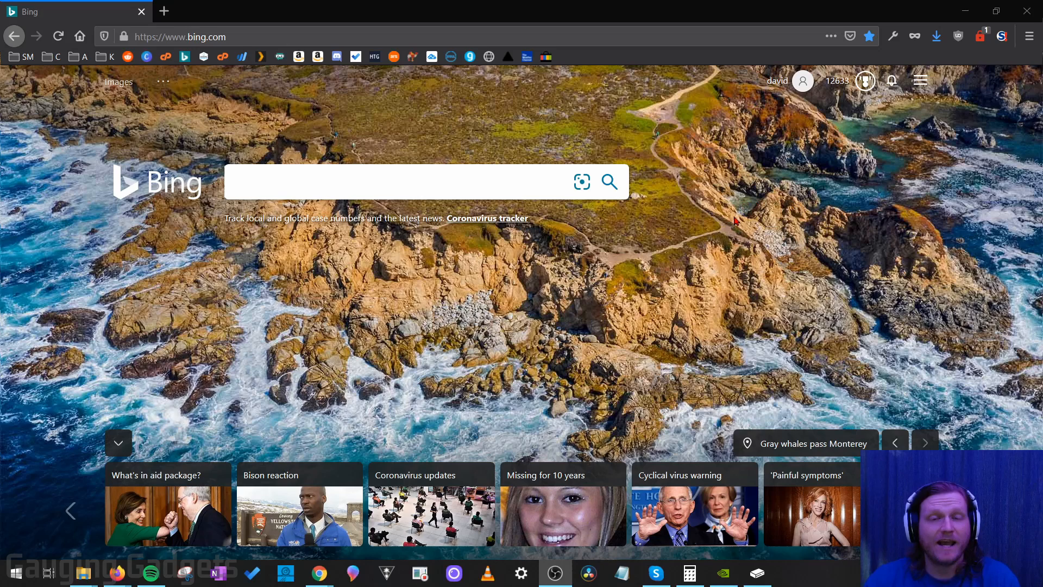
# Search the Rewards redeem catalogue for 'xbox live' to surface the 8,500-point Gold membership
pyautogui.click(399, 181)
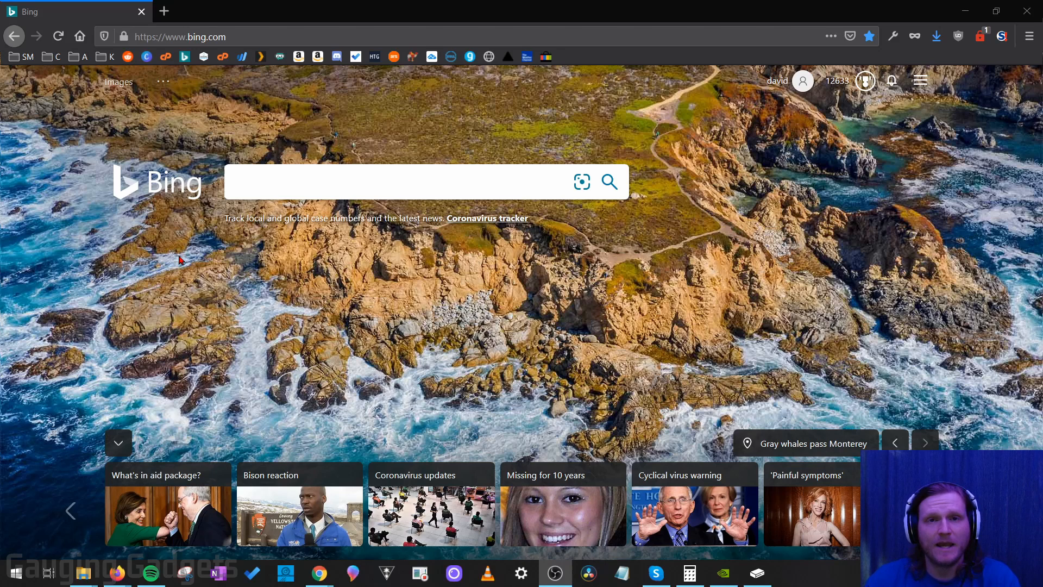
pyautogui.moveTo(206, 313)
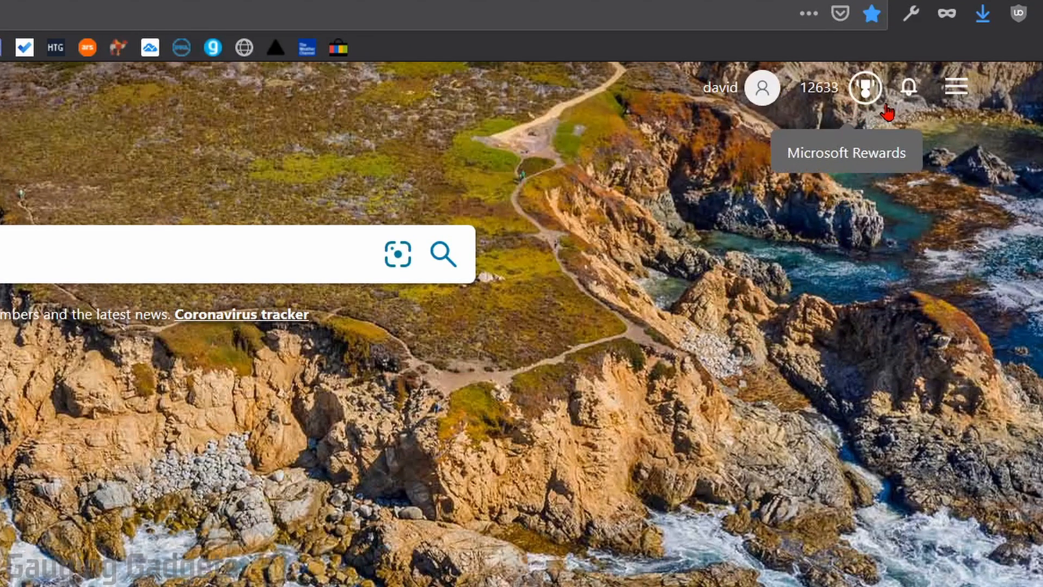
pyautogui.click(866, 86)
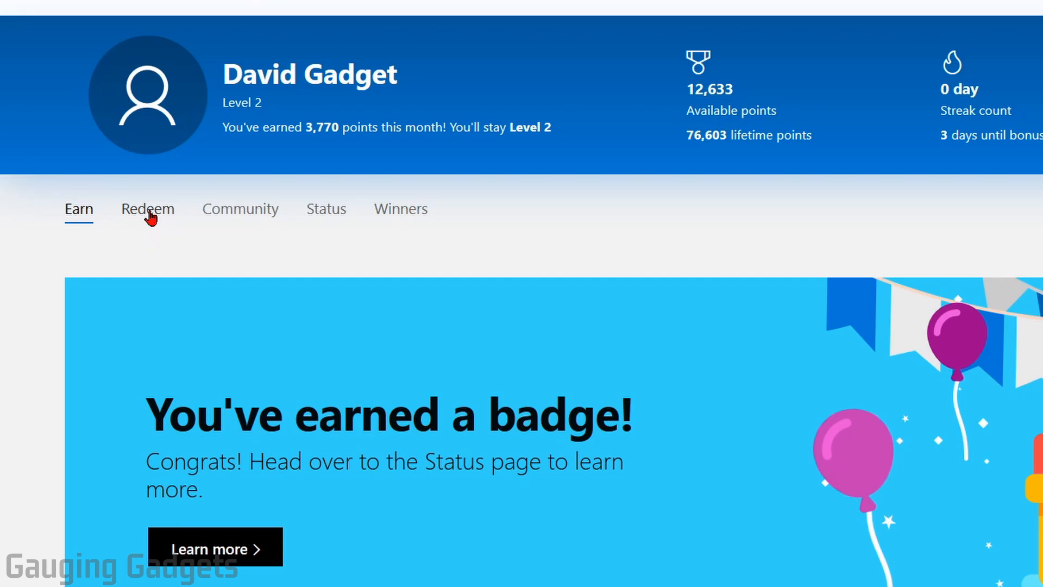
pyautogui.click(148, 208)
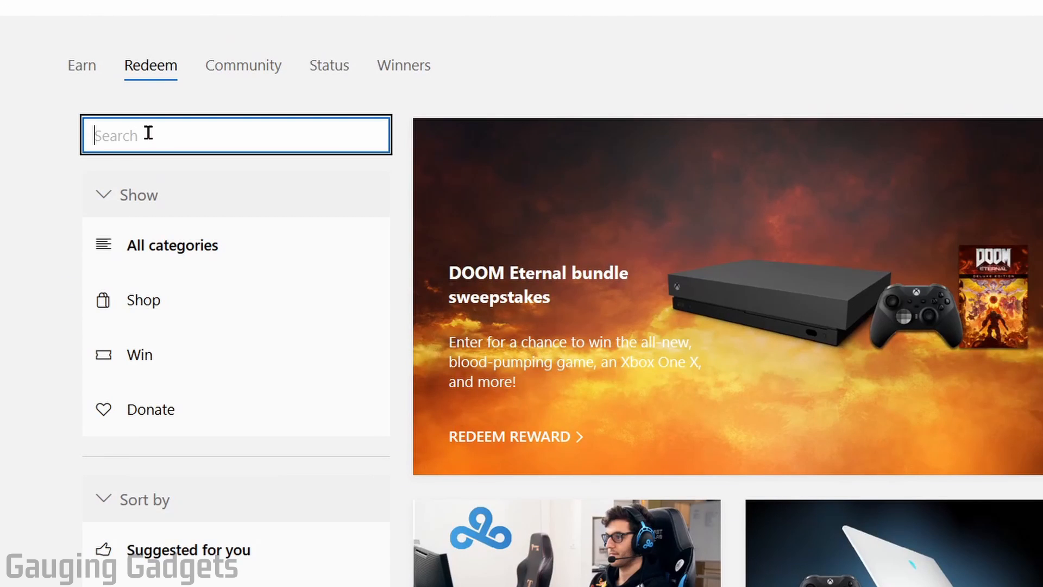
pyautogui.write('xbox live')
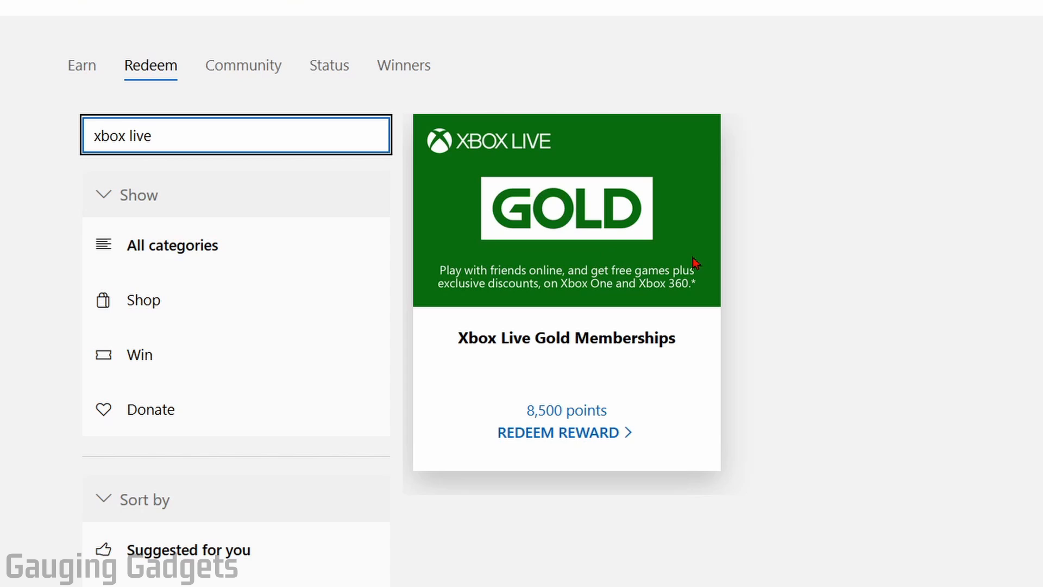
pyautogui.moveTo(558, 432)
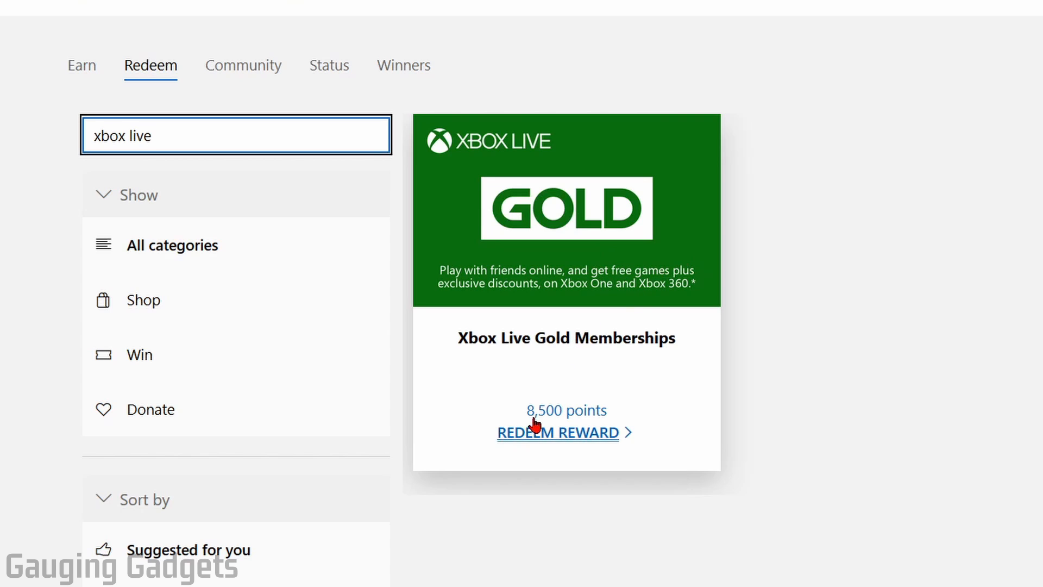
pyautogui.moveTo(605, 380)
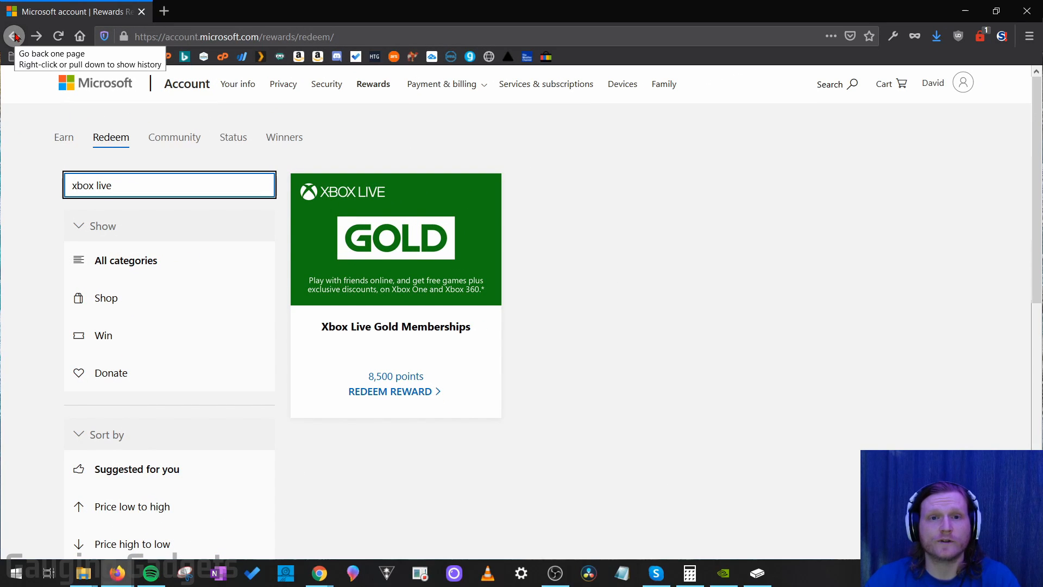
# View the points breakdown showing PC search 80/150, mobile 0/100 and Edge bonus 0/20
pyautogui.click(13, 37)
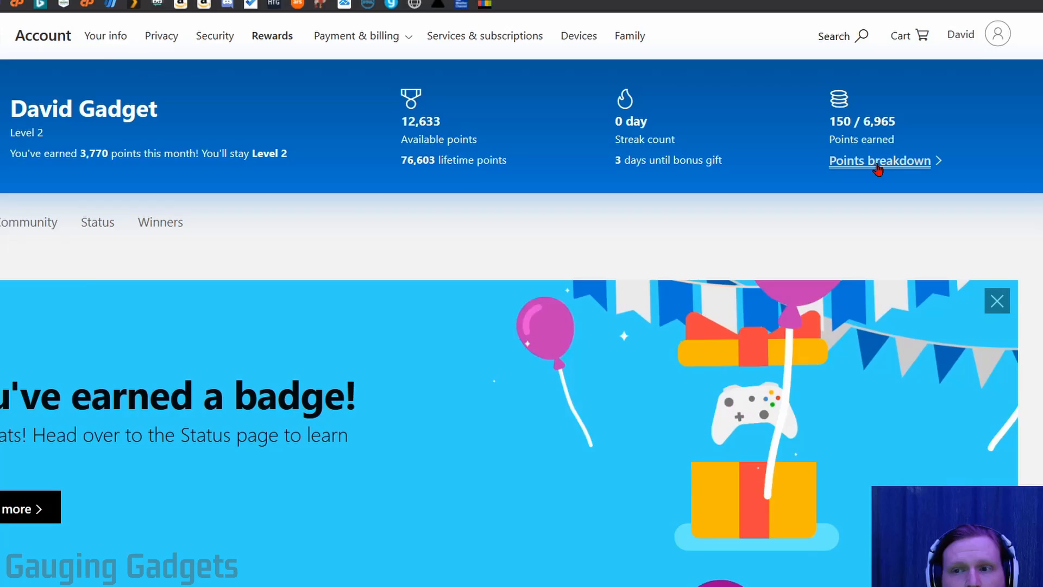
pyautogui.click(880, 161)
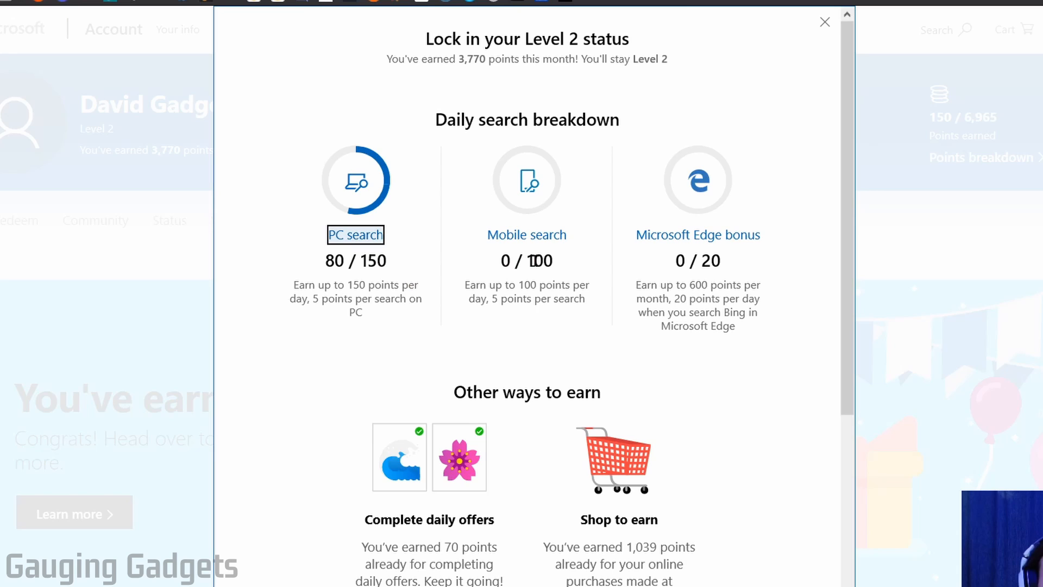
pyautogui.scroll(-3)
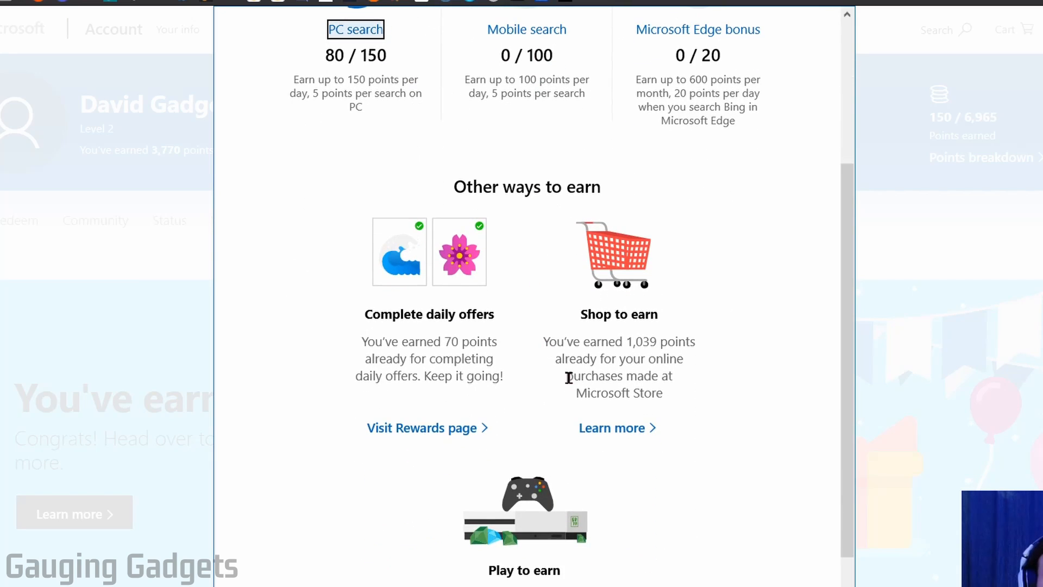
pyautogui.moveTo(423, 428)
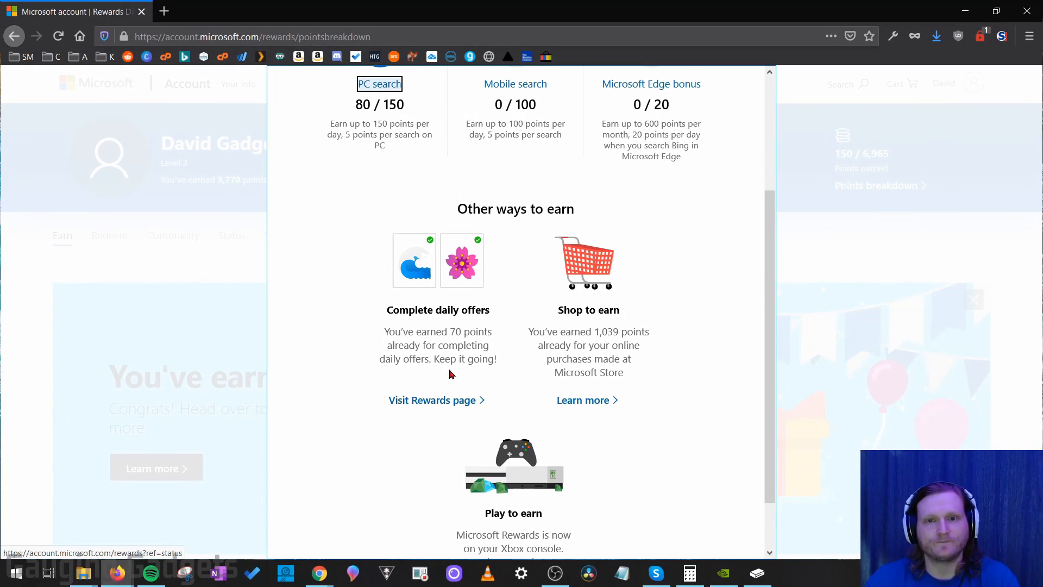
pyautogui.click(689, 573)
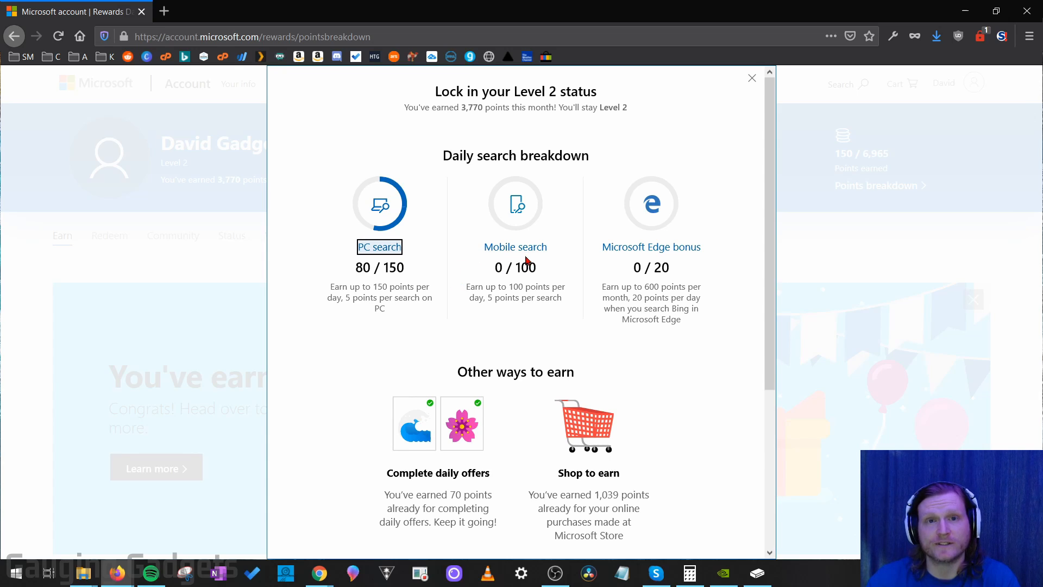
pyautogui.moveTo(526, 279)
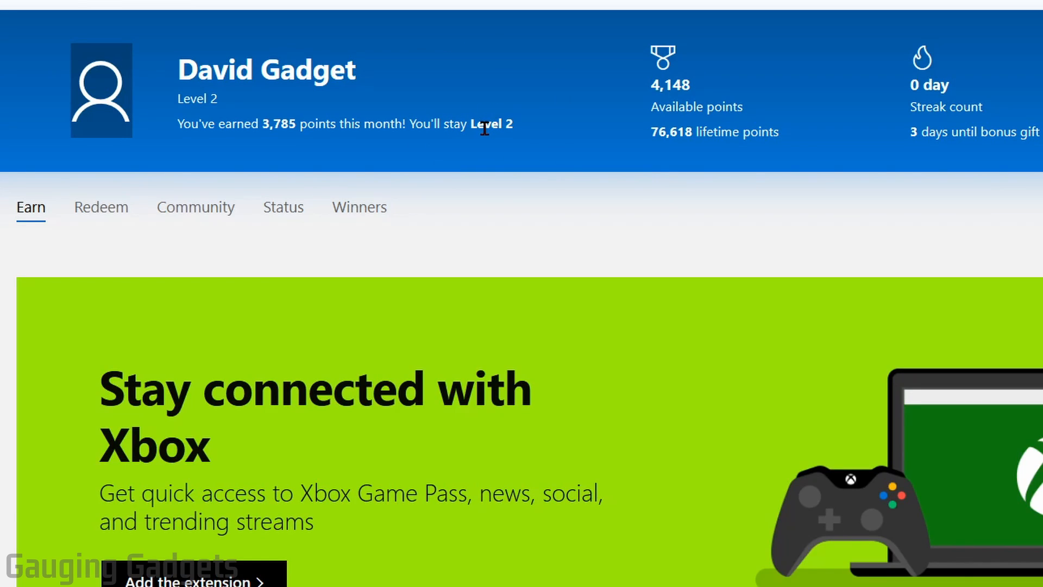
pyautogui.moveTo(544, 135)
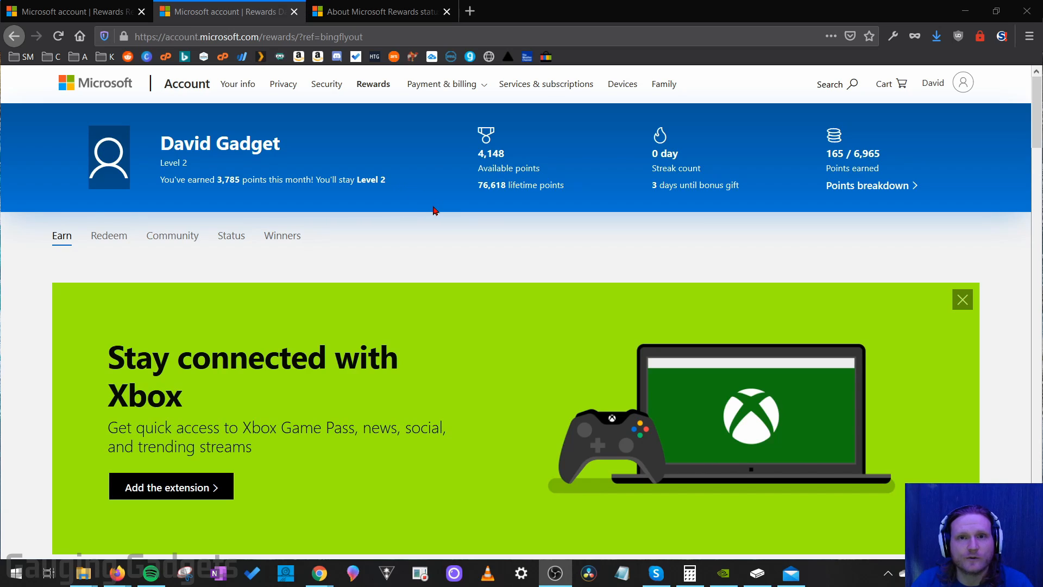
pyautogui.moveTo(428, 231)
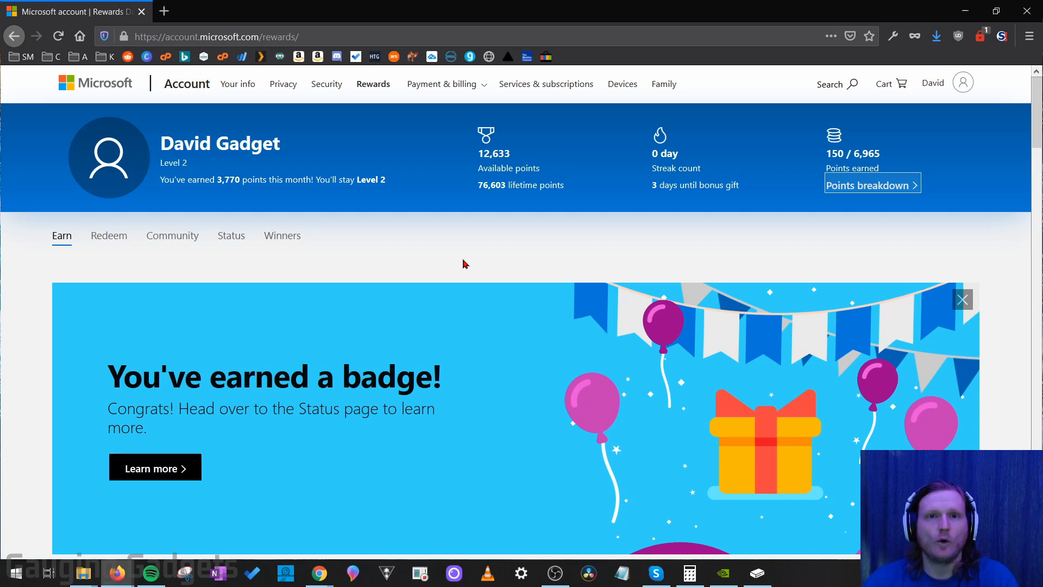
pyautogui.moveTo(132, 216)
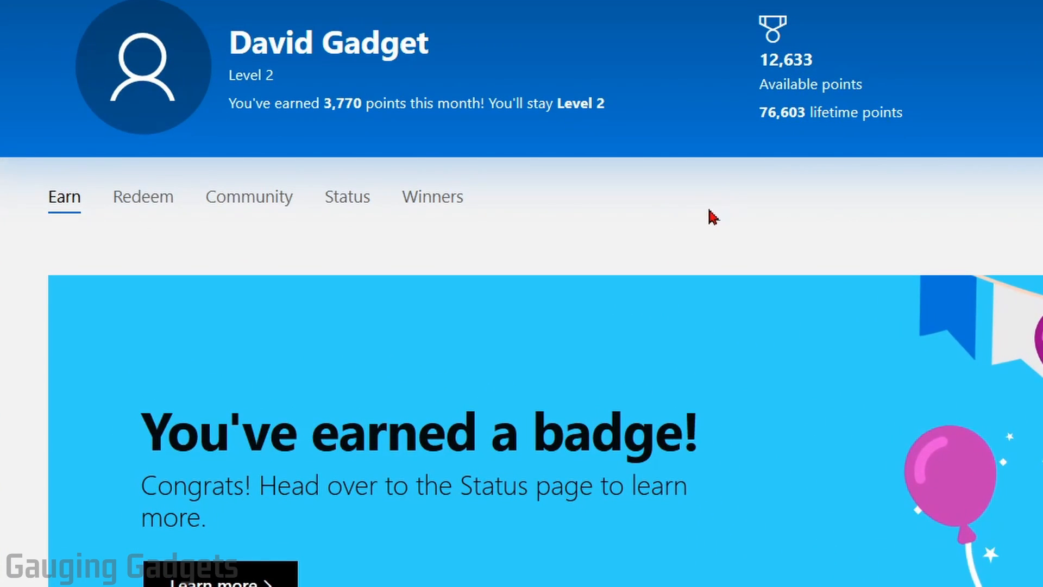
pyautogui.moveTo(143, 203)
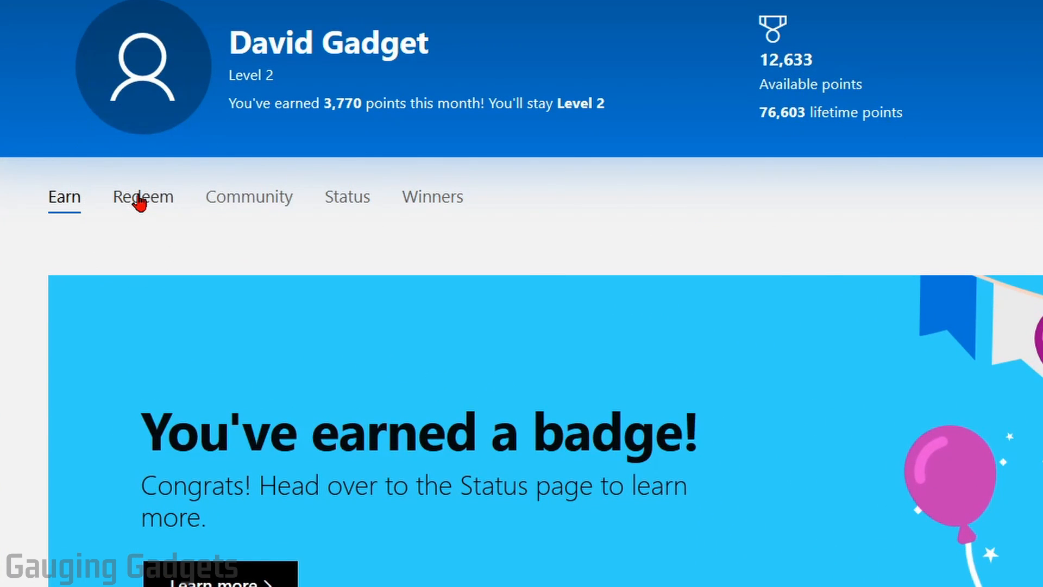
# Redeem the 1-month Xbox Live Gold Membership for 8,500 points and confirm the order
pyautogui.click(142, 197)
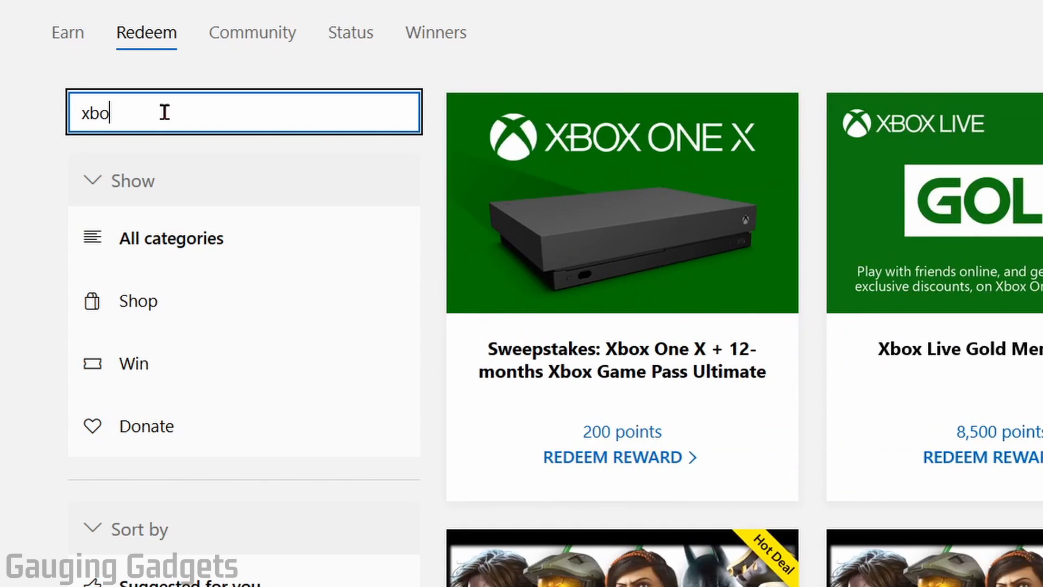
pyautogui.write('xbox live')
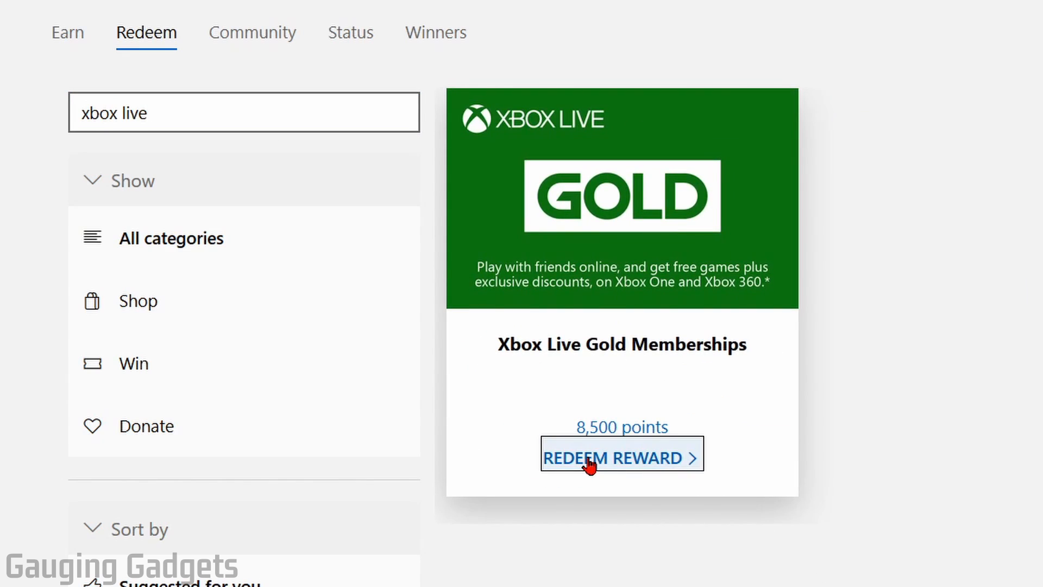
pyautogui.click(620, 457)
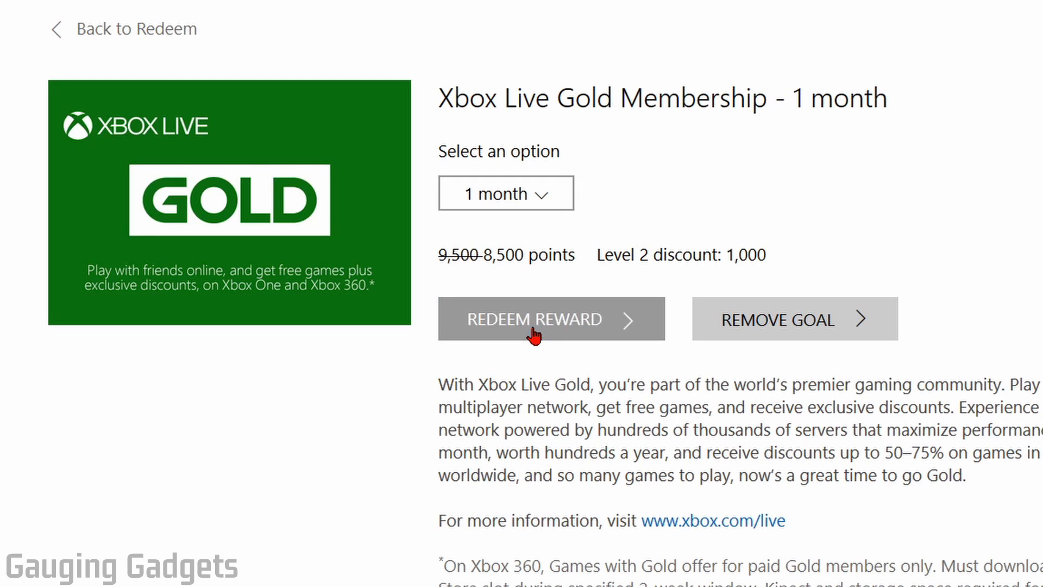
pyautogui.click(550, 319)
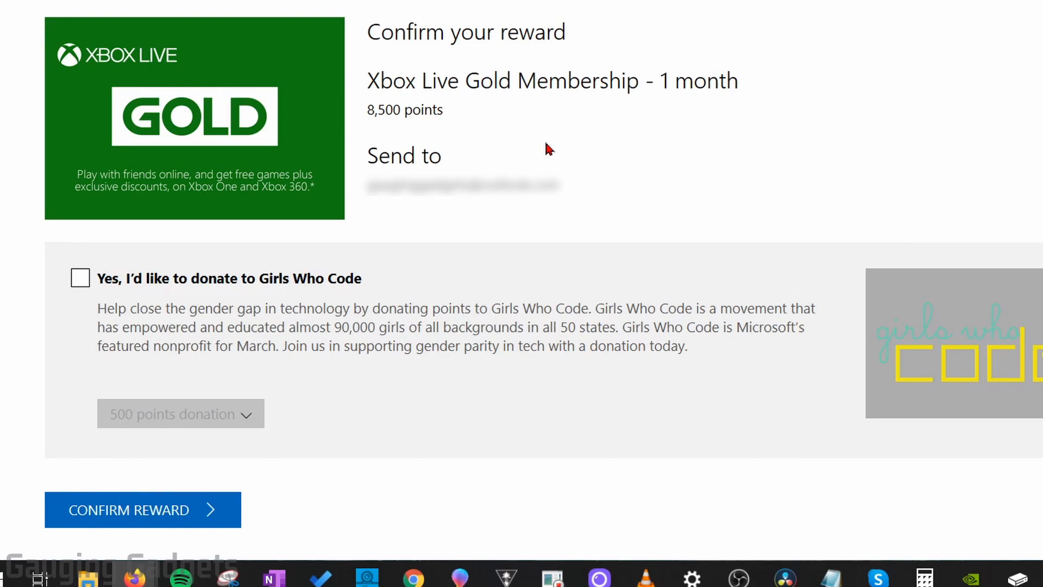
pyautogui.moveTo(526, 145)
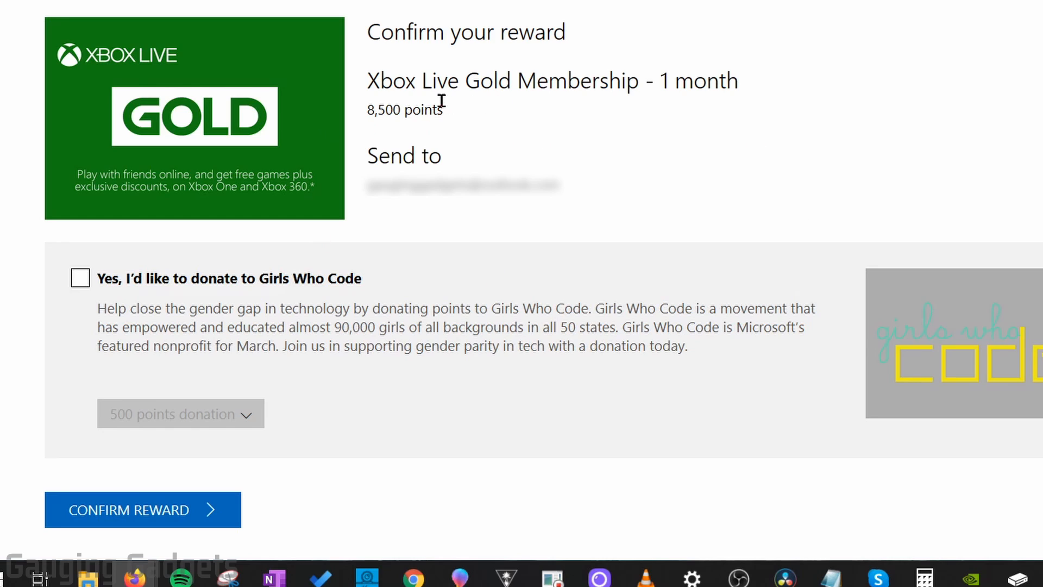
pyautogui.moveTo(304, 163)
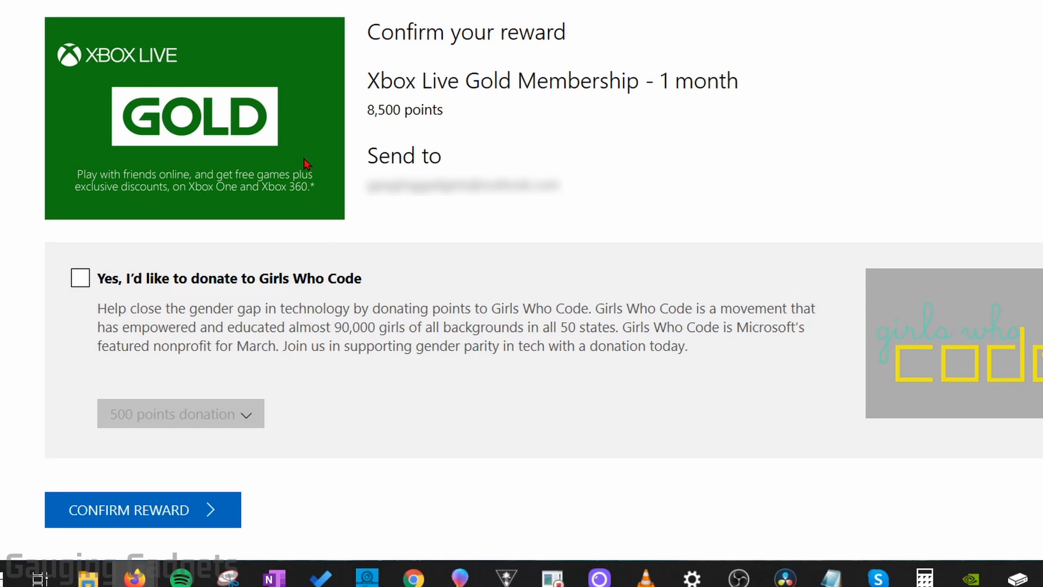
pyautogui.moveTo(157, 519)
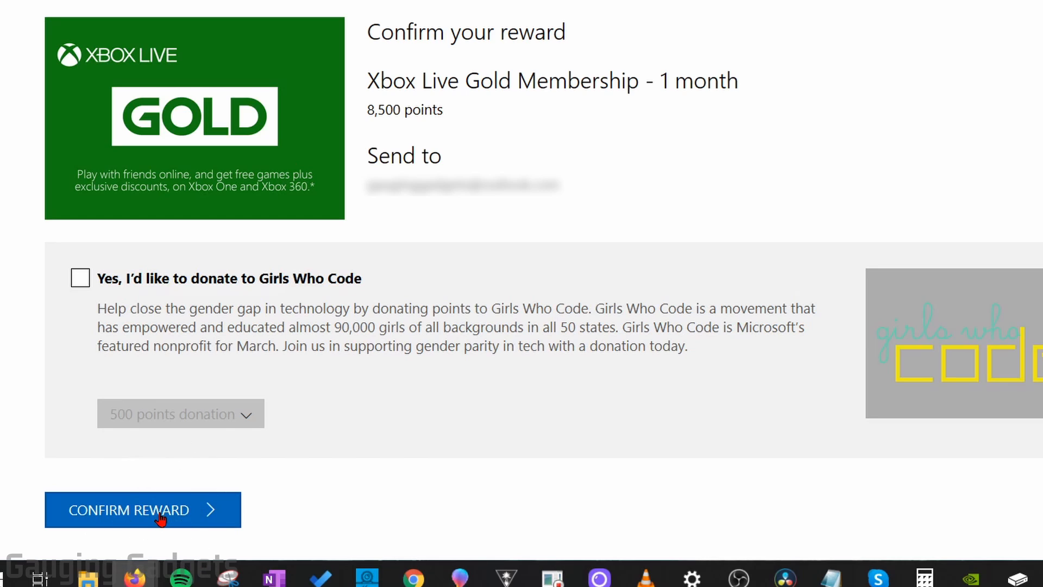
pyautogui.click(142, 510)
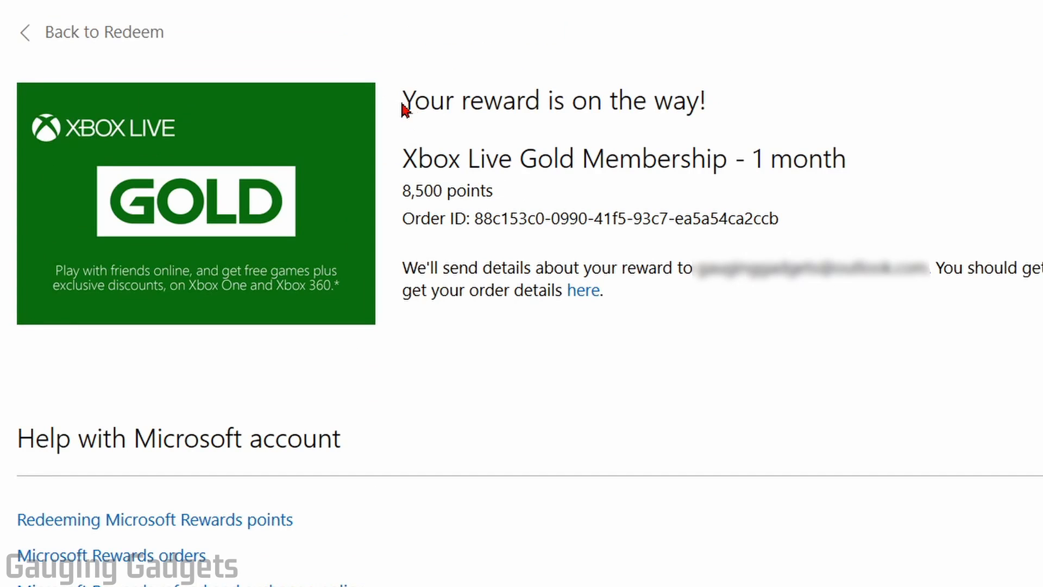
pyautogui.moveTo(740, 125)
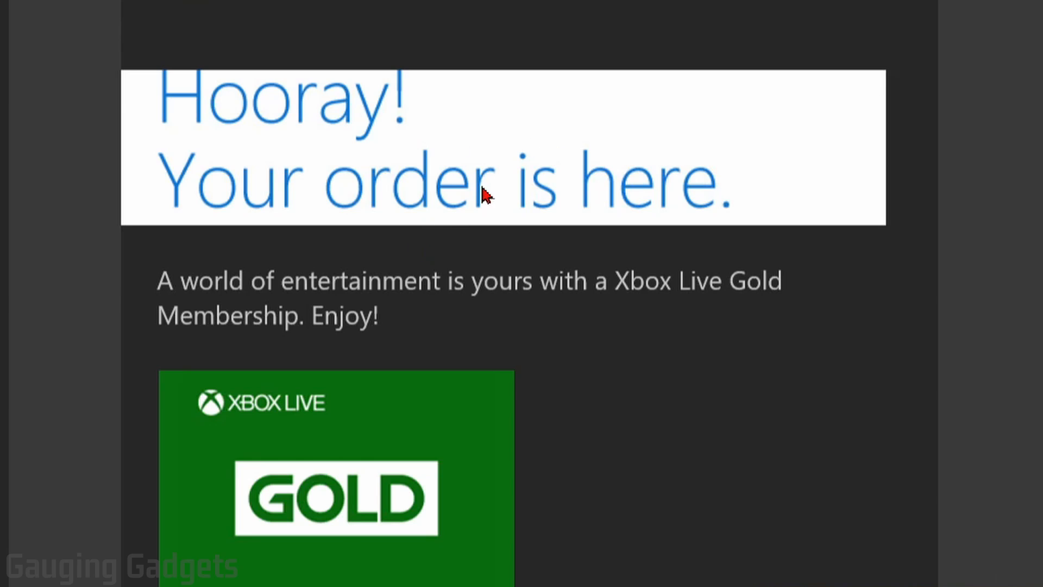
# Select the Gold redemption code in the 'Your order is here' email
pyautogui.scroll(-3)
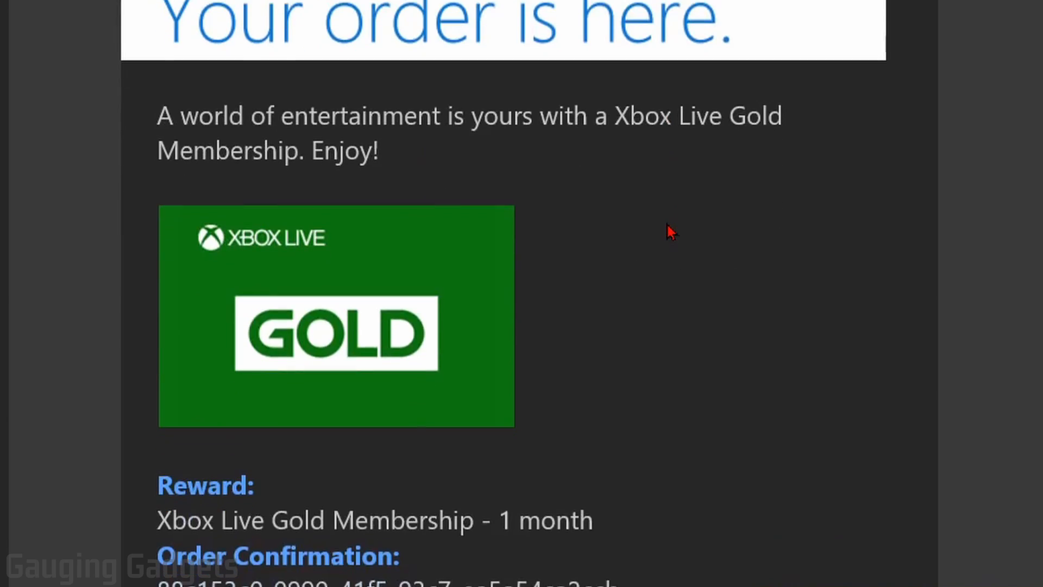
pyautogui.scroll(-3)
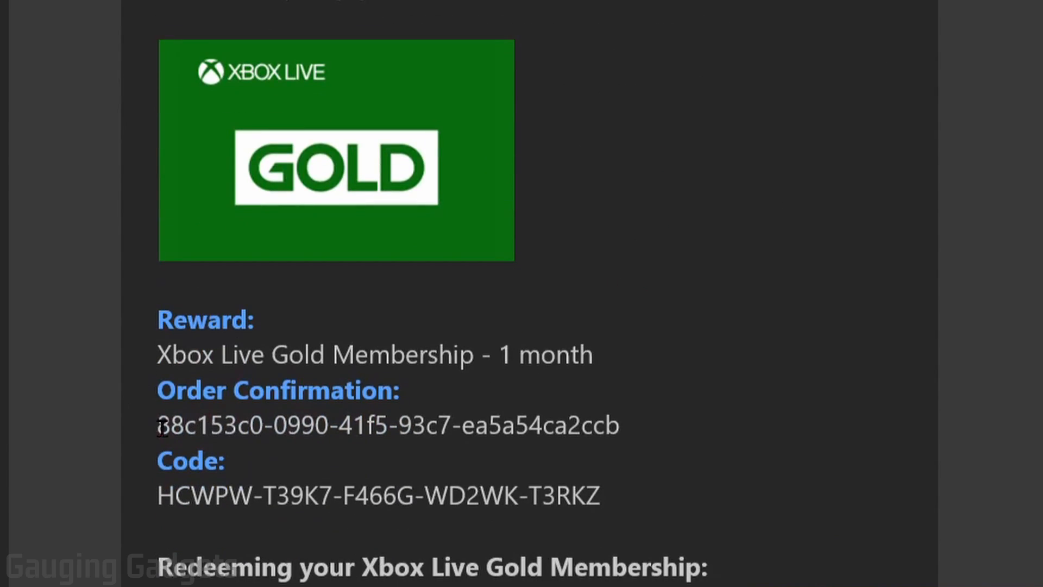
pyautogui.moveTo(158, 495); pyautogui.dragTo(599, 495)
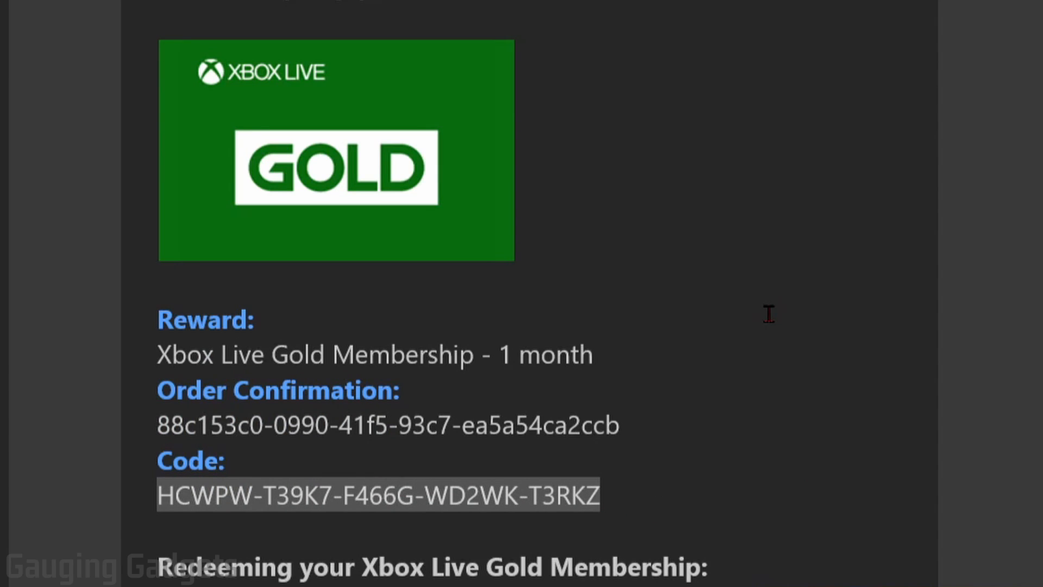
pyautogui.scroll(-3)
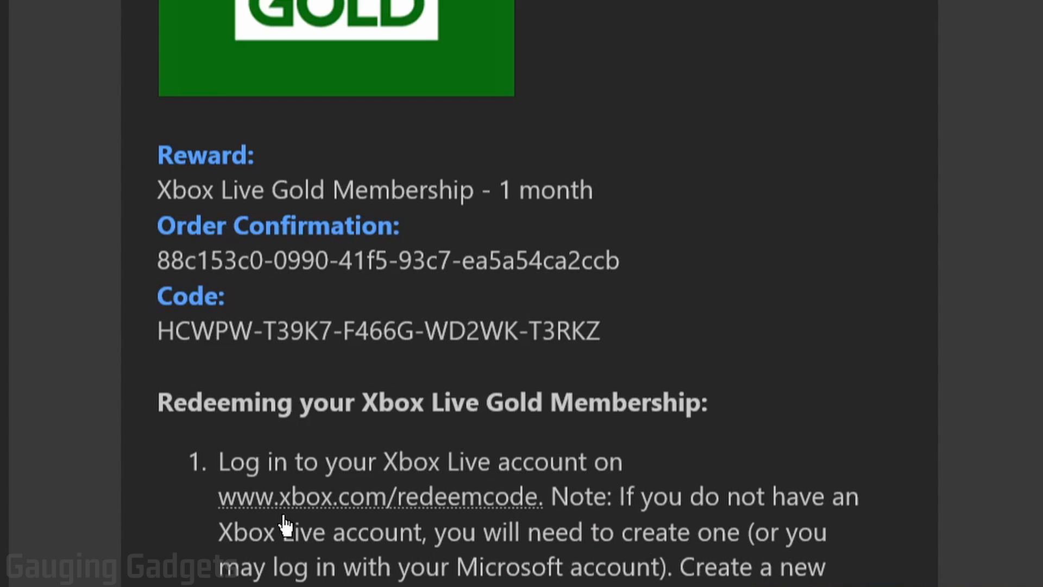
pyautogui.moveTo(461, 515)
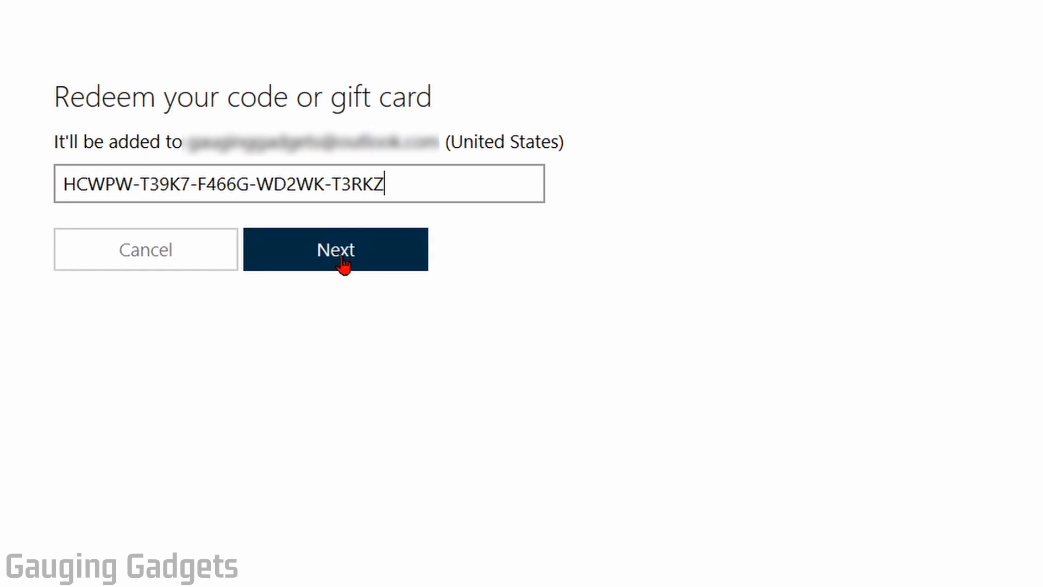
# Submit the pasted code and confirm adding the 1-month Gold subscription to the account
pyautogui.click(336, 248)
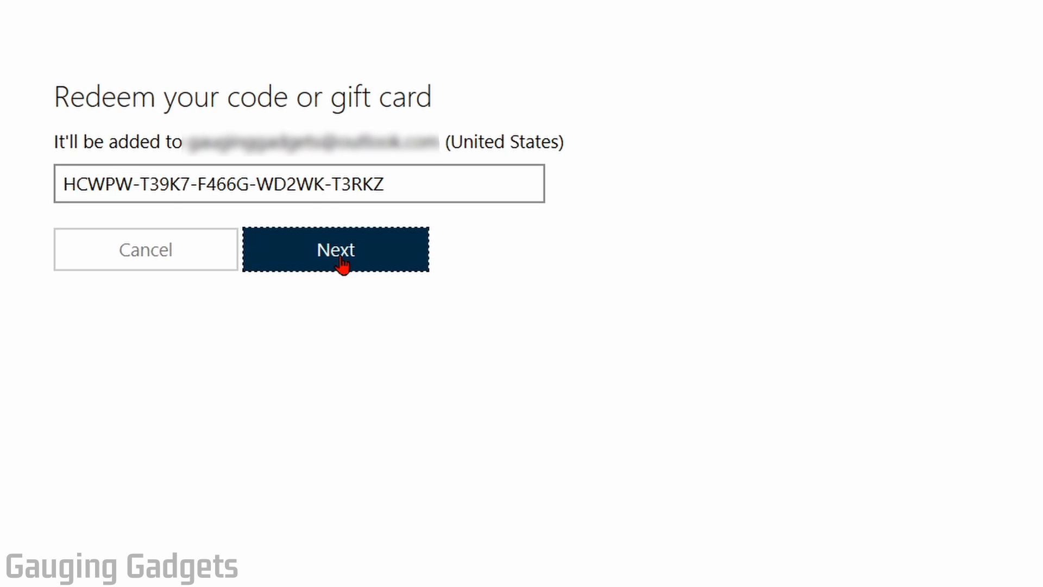
pyautogui.click(336, 249)
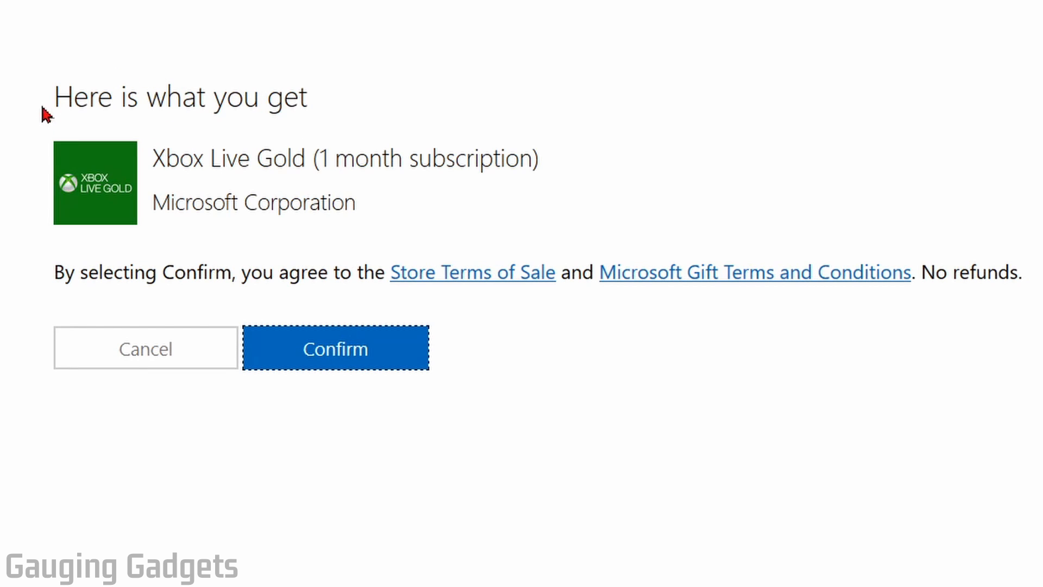
pyautogui.moveTo(381, 164)
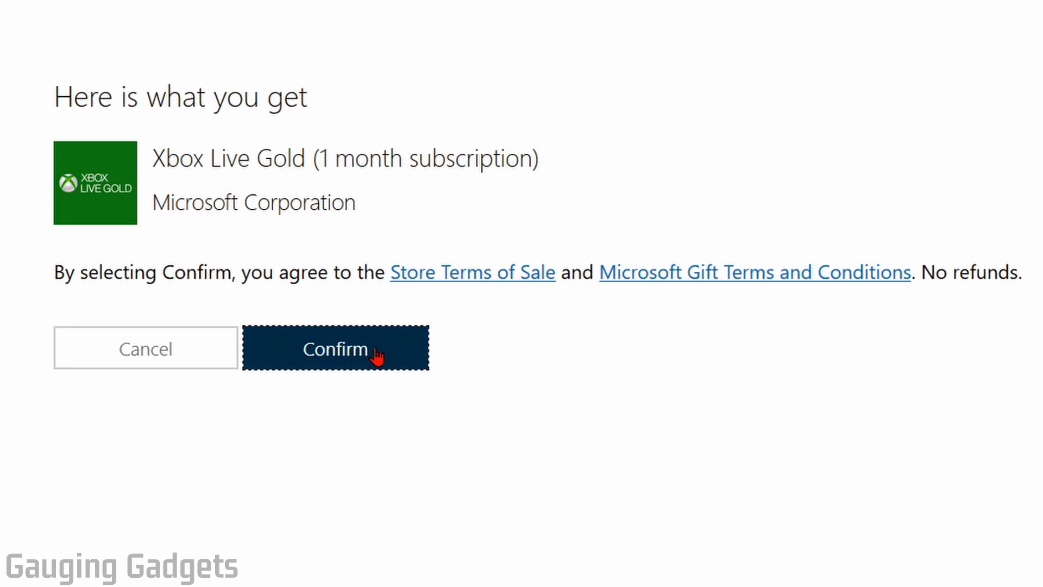
pyautogui.click(335, 347)
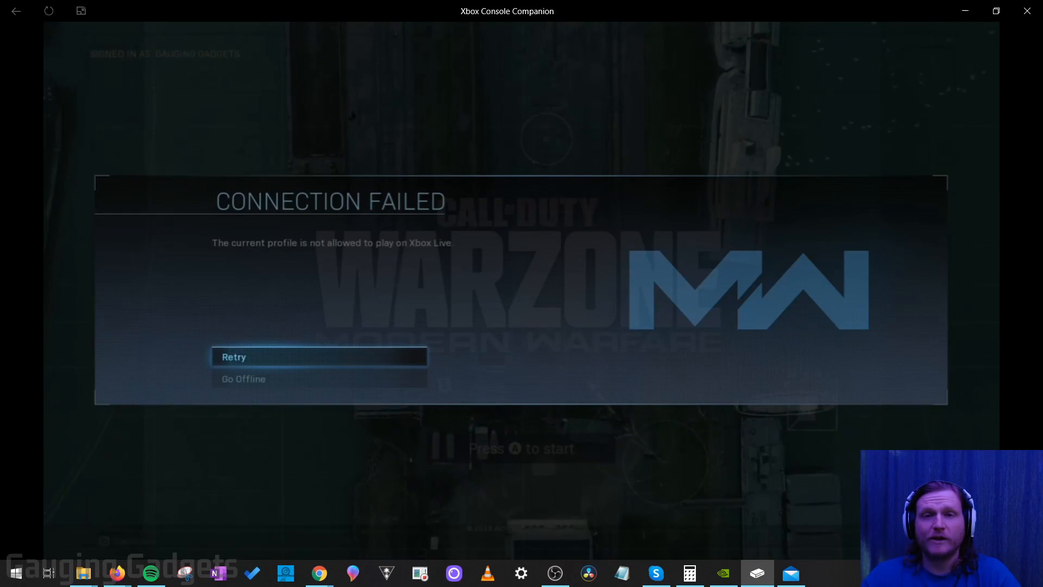
# Retry the Xbox Live connection so Warzone reaches its online main menu
pyautogui.click(234, 356)
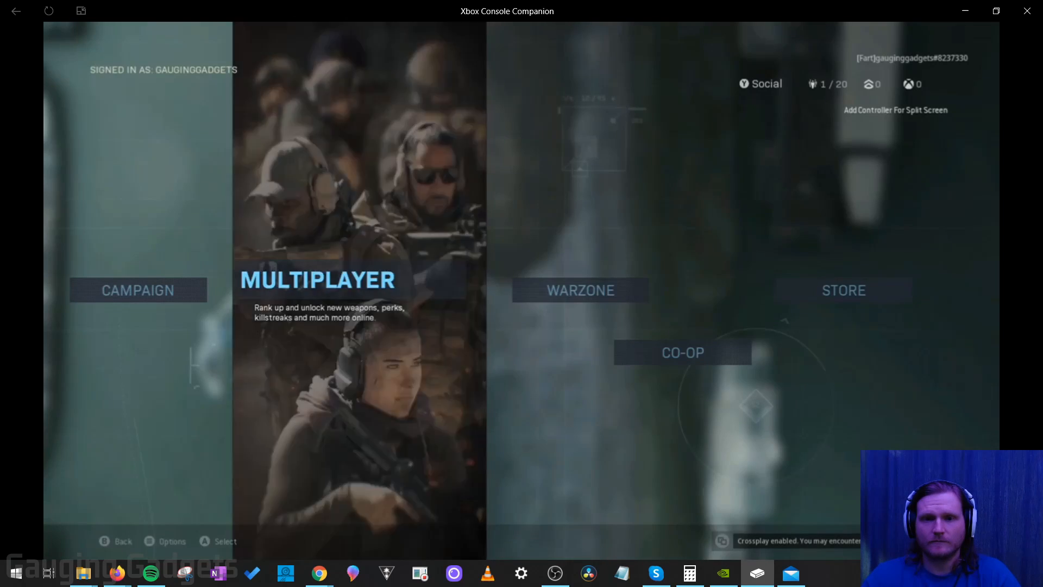